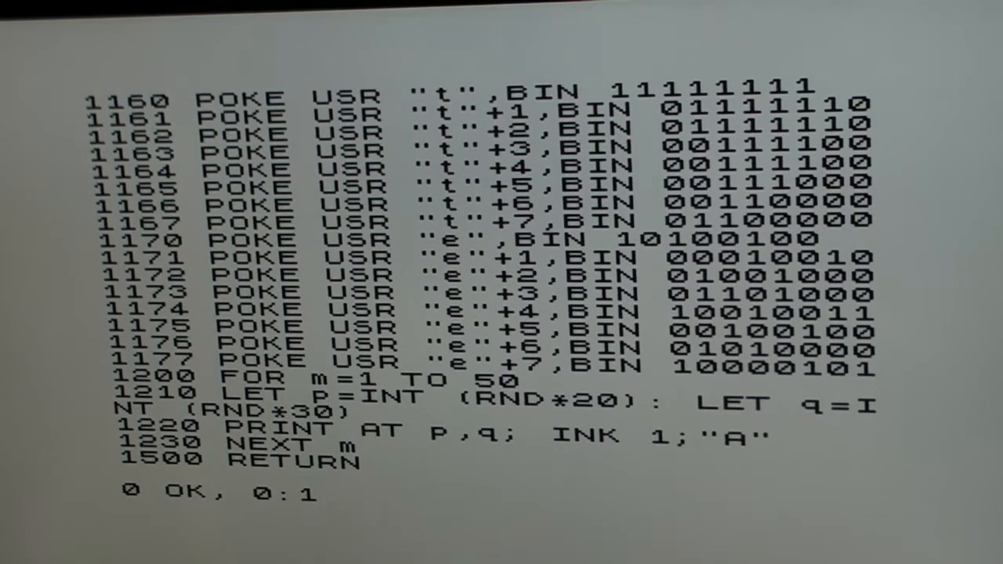
# Type RUN below the UDG game listing.
pyautogui.write('RUN')
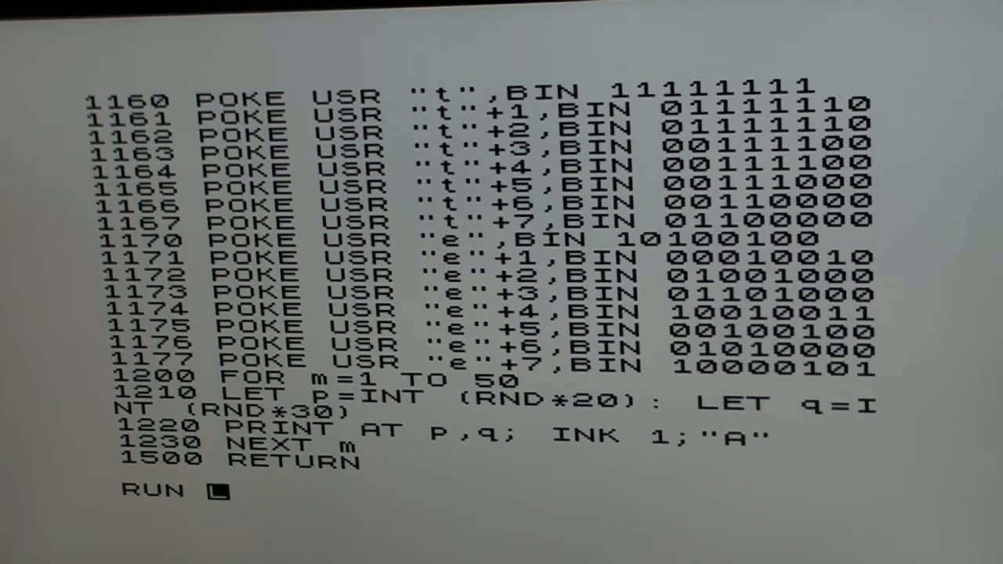
# Execute RUN to scatter blue A raindrops around the white spaceship.
pyautogui.press('enter')
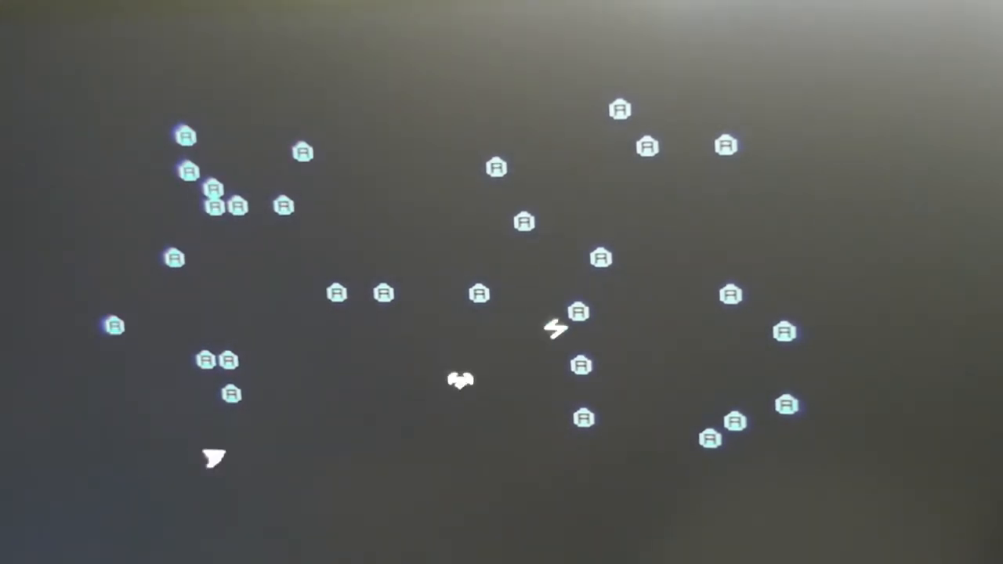